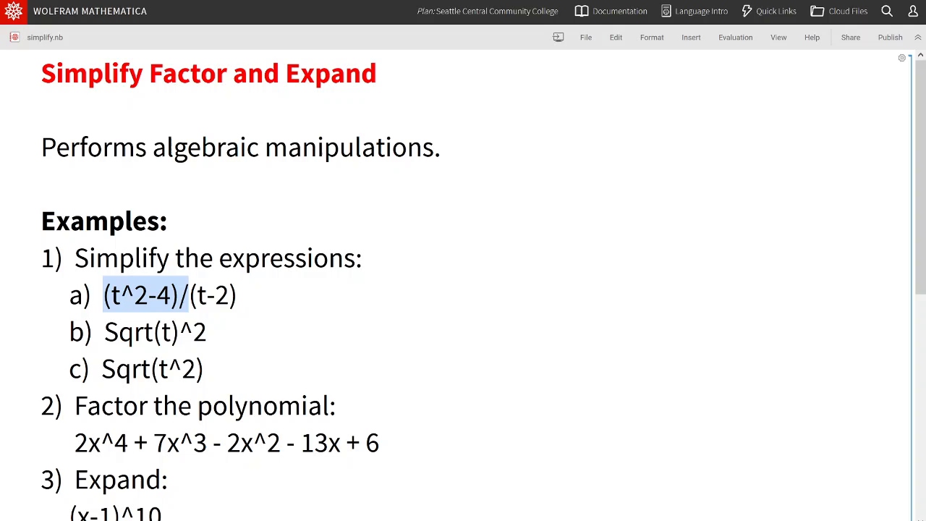
Copy the example expression (t^2-4)/(t-2) from item 1a for reuse.
{"action": "left_click_drag", "start_coordinate": [185, 295], "coordinate": [237, 295]}
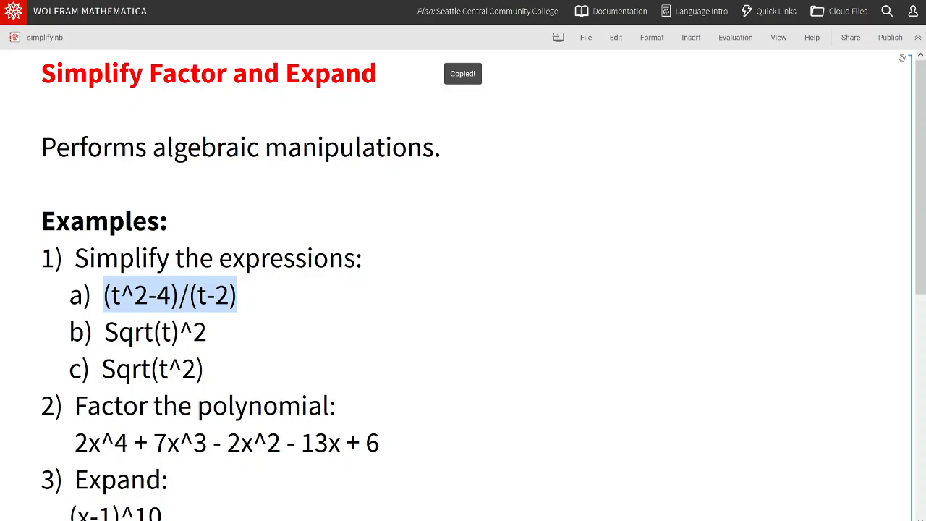
{"action": "scroll", "scroll_direction": "down", "scroll_amount": 3}
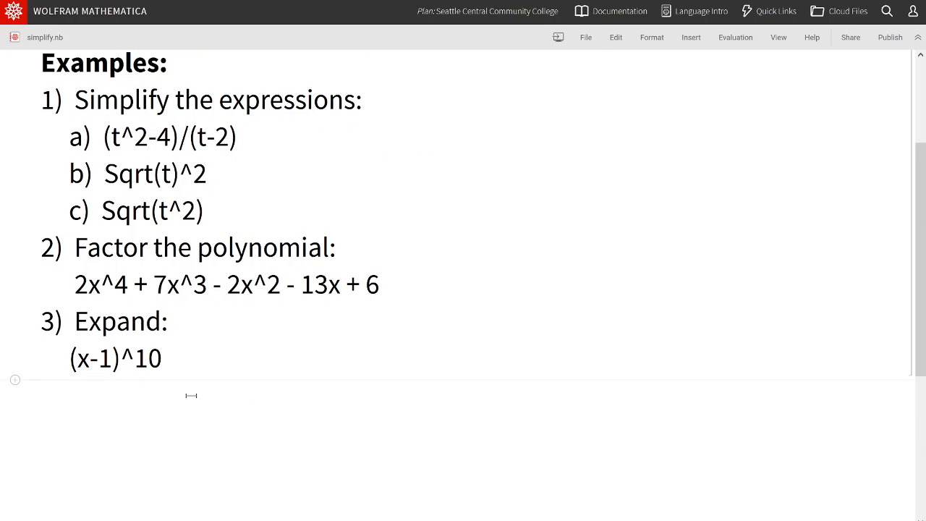
Evaluate Simplify[(t^2-4)/(t-2)], giving 2 + t.
{"action": "type", "text": "Simplify["}
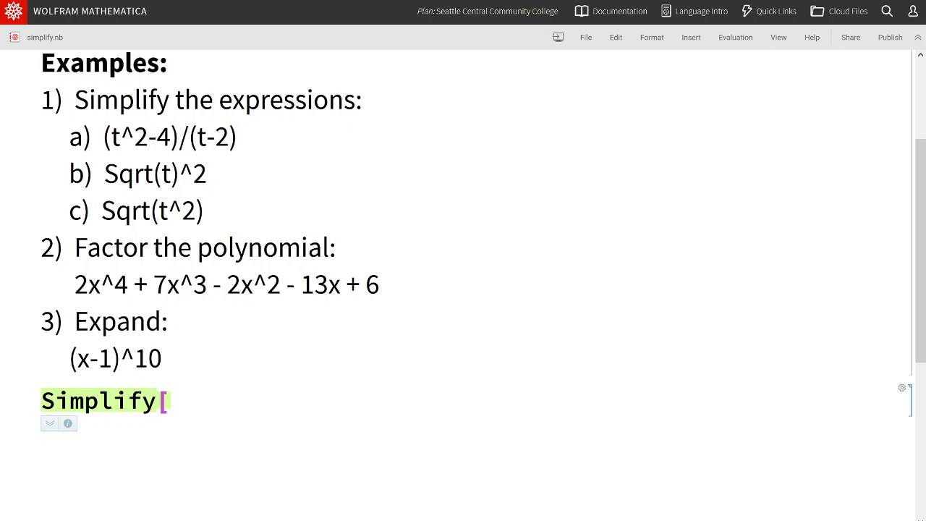
{"action": "type", "text": "(t^2-4)/(t-2)"}
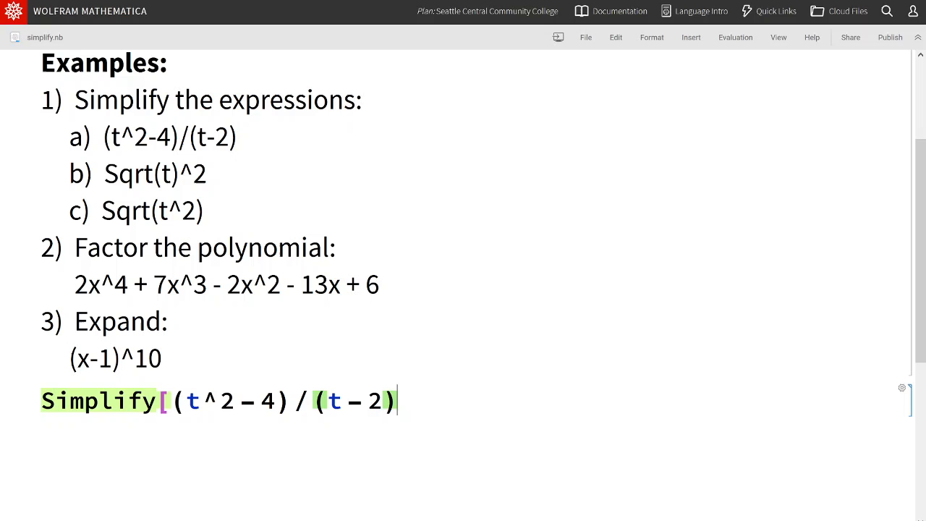
{"action": "type", "text": "]"}
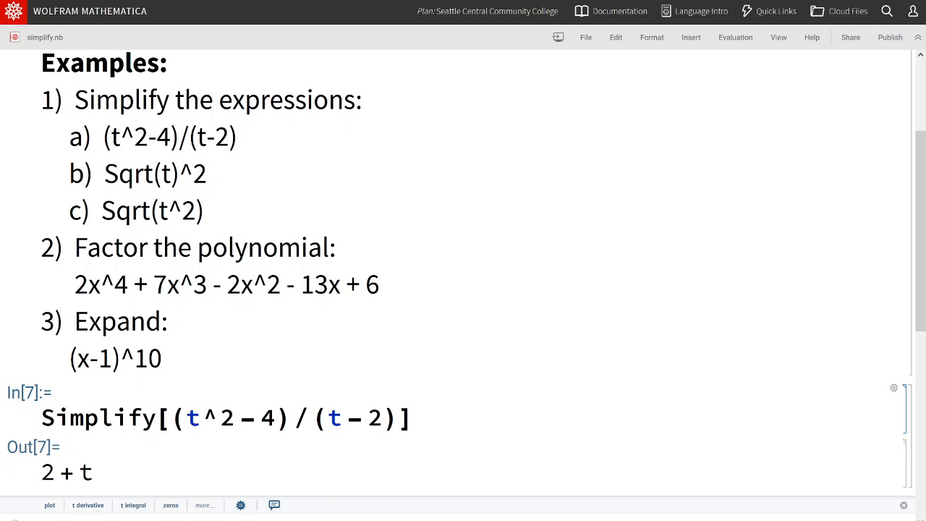
{"action": "mouse_move", "coordinate": [66, 472]}
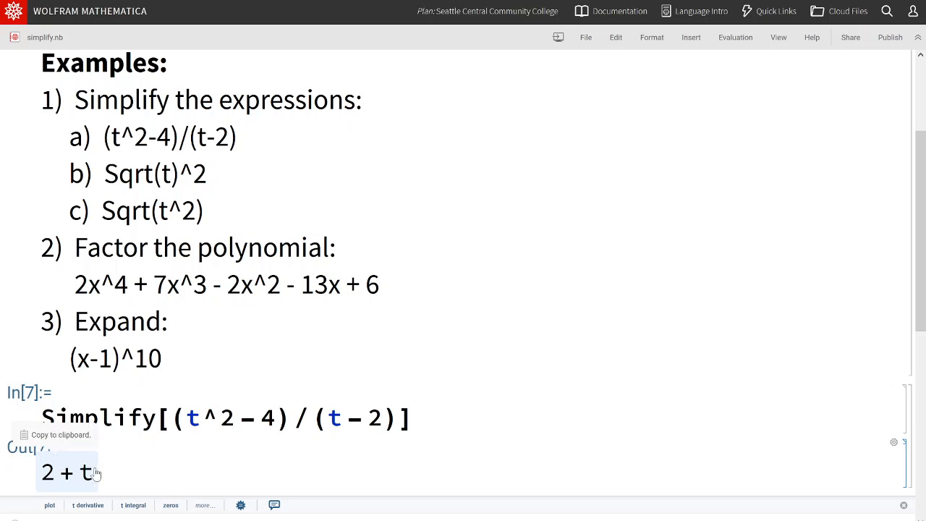
{"action": "mouse_move", "coordinate": [97, 474]}
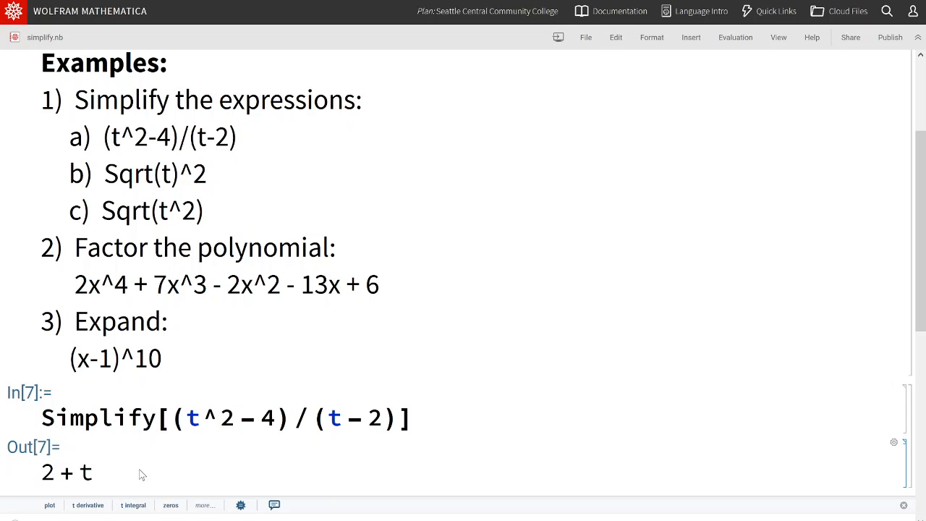
{"action": "mouse_move", "coordinate": [87, 451]}
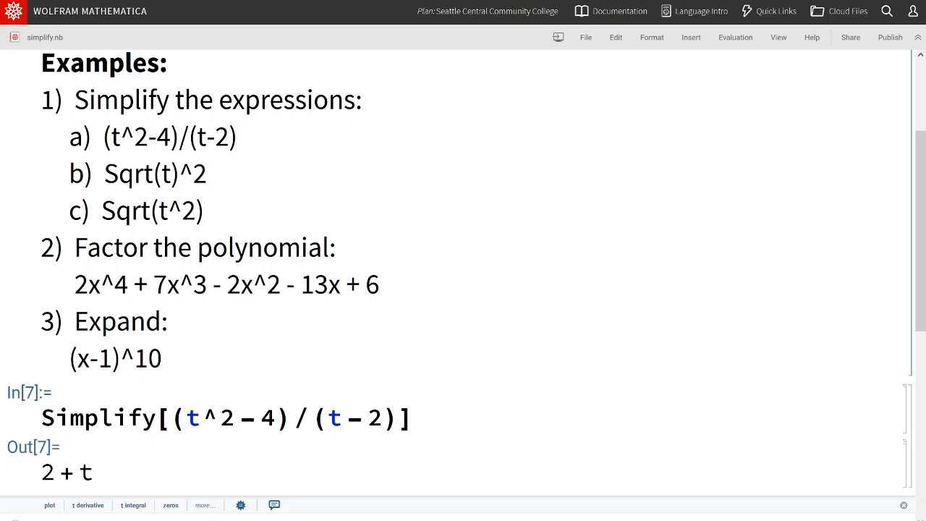
Evaluate Simplify[Sqrt[t]^2] in a new cell, giving t.
{"action": "scroll", "scroll_direction": "down", "scroll_amount": 3}
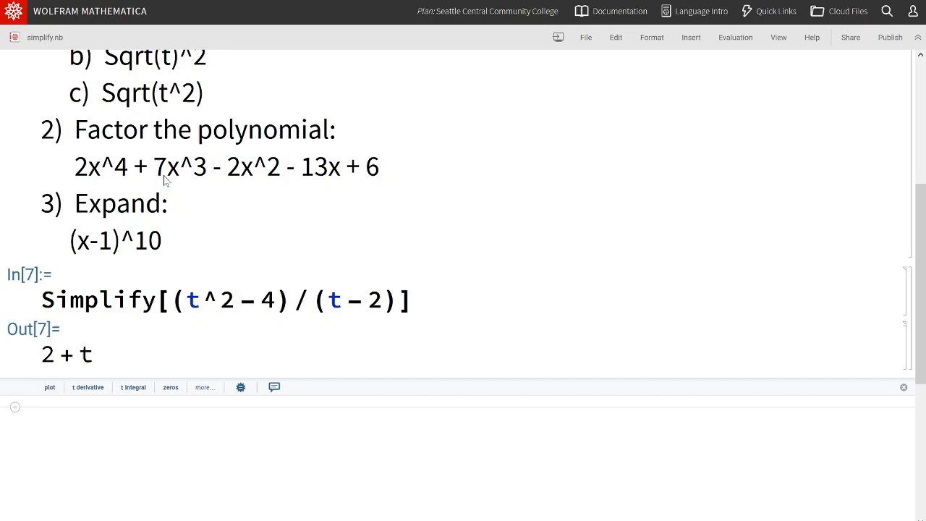
{"action": "mouse_move", "coordinate": [125, 443]}
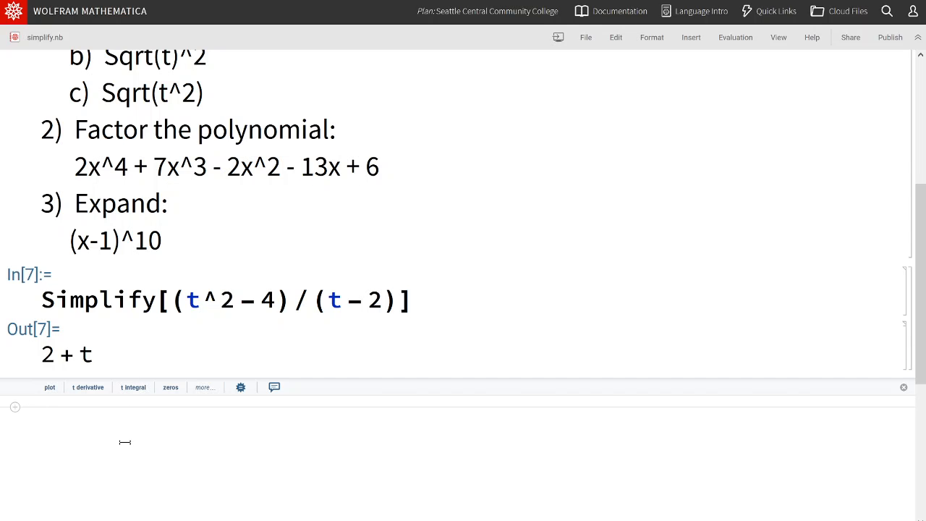
{"action": "type", "text": "Simplify"}
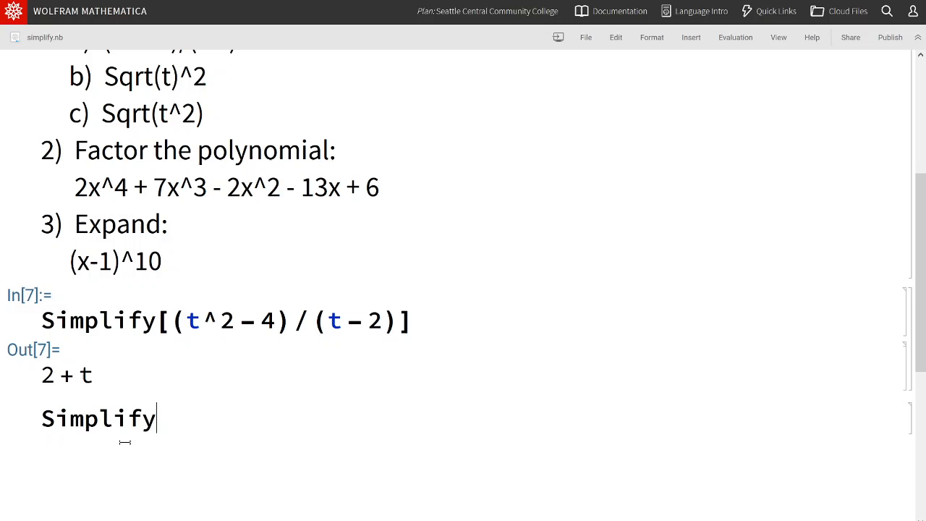
{"action": "type", "text": "["}
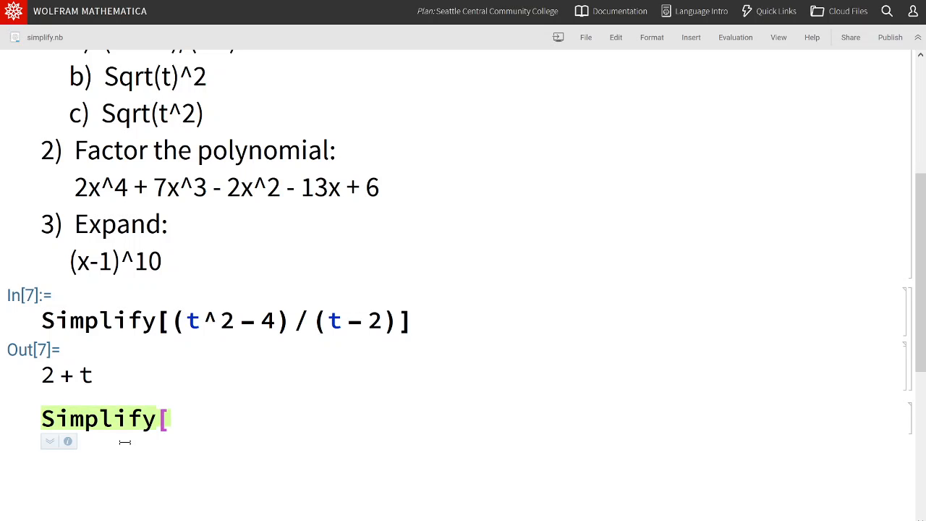
{"action": "type", "text": "Sqrt["}
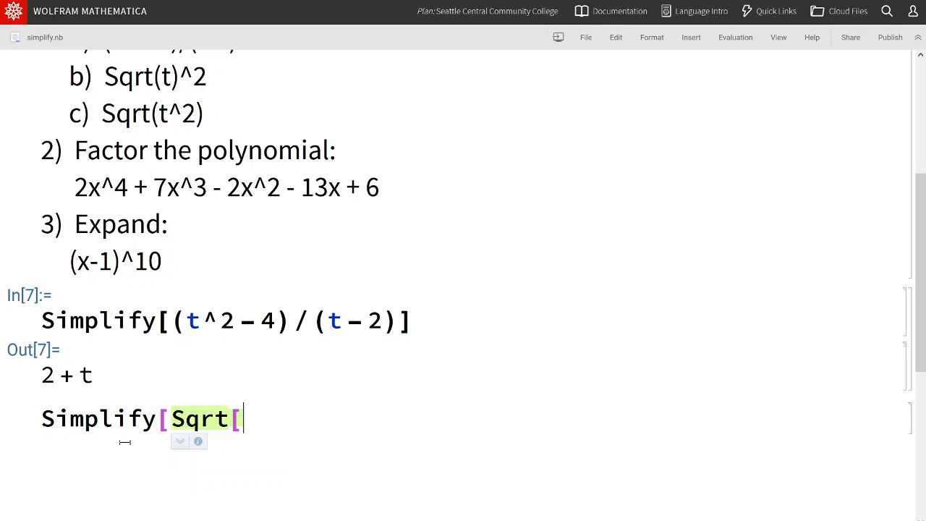
{"action": "type", "text": "t]^2"}
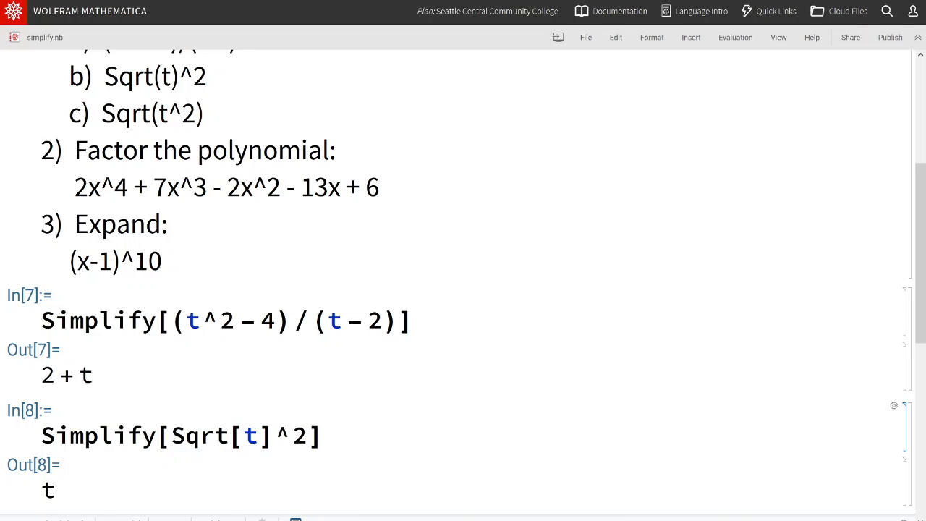
{"action": "mouse_move", "coordinate": [462, 410]}
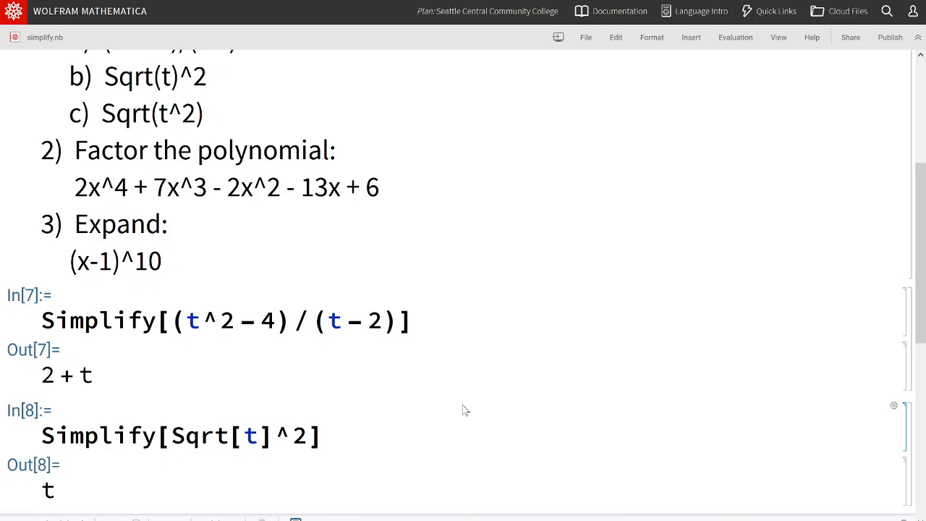
{"action": "mouse_move", "coordinate": [249, 491]}
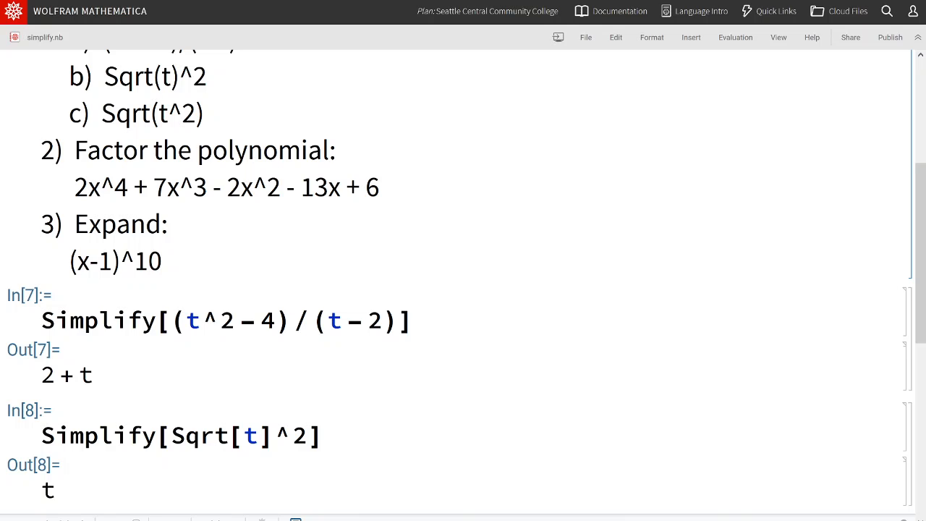
Evaluate Simplify[Sqrt[t^2]], which returns Sqrt[t^2] unchanged.
{"action": "scroll", "scroll_direction": "down", "scroll_amount": 3}
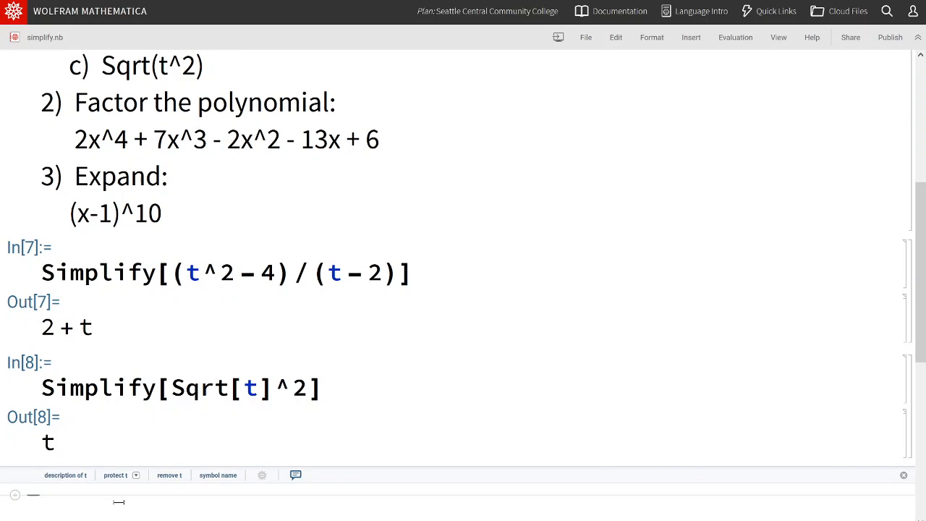
{"action": "type", "text": "Simp"}
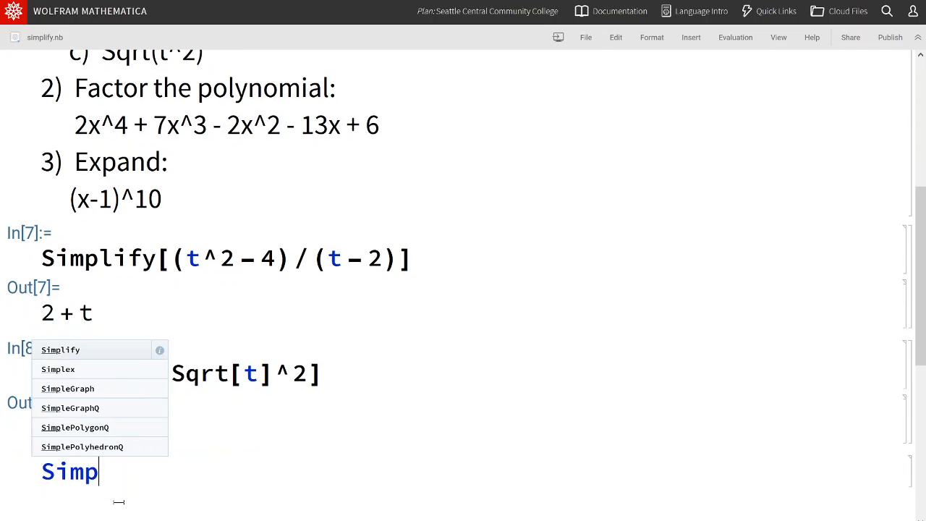
{"action": "left_click", "coordinate": [60, 349]}
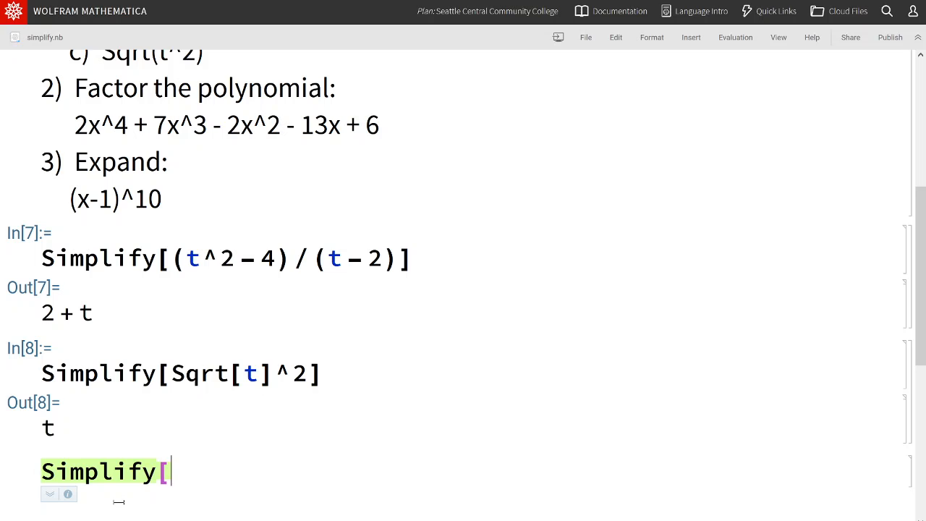
{"action": "type", "text": "Sqrt["}
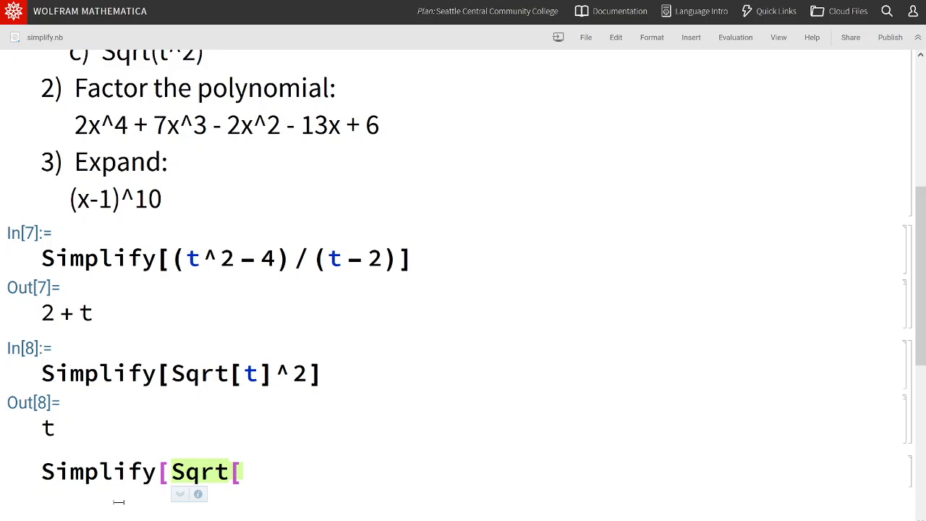
{"action": "type", "text": "t^2"}
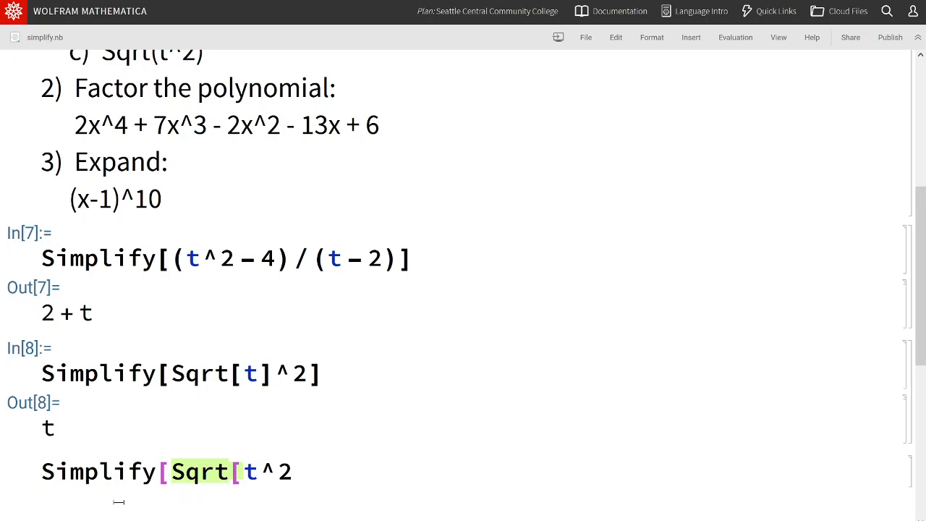
{"action": "type", "text": "]]"}
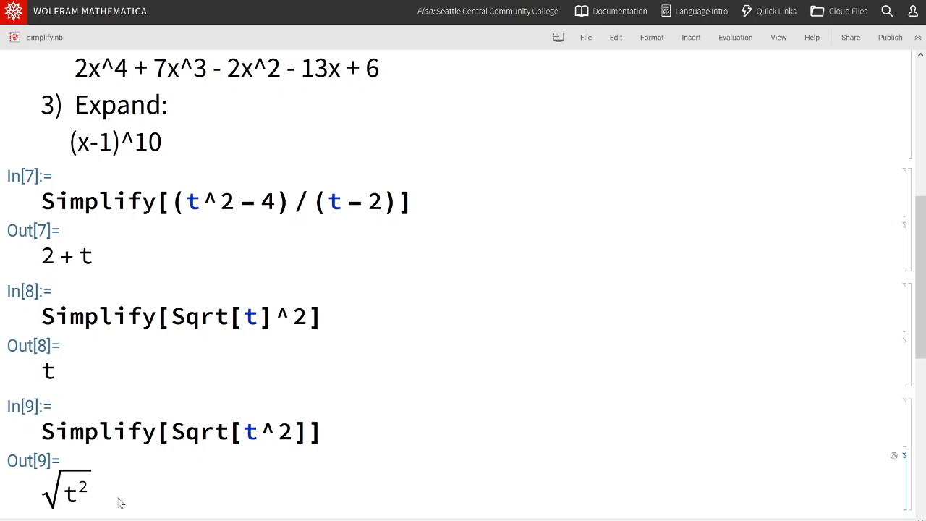
{"action": "mouse_move", "coordinate": [193, 463]}
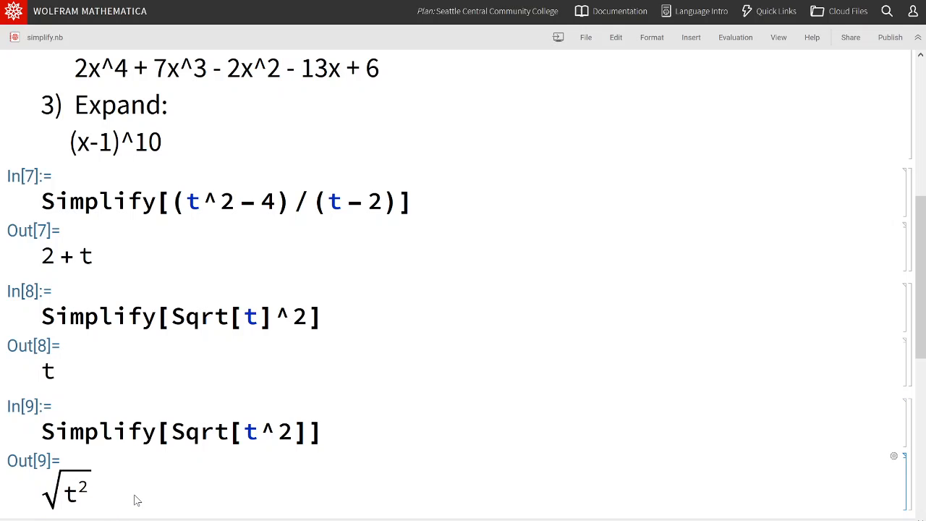
{"action": "mouse_move", "coordinate": [154, 476]}
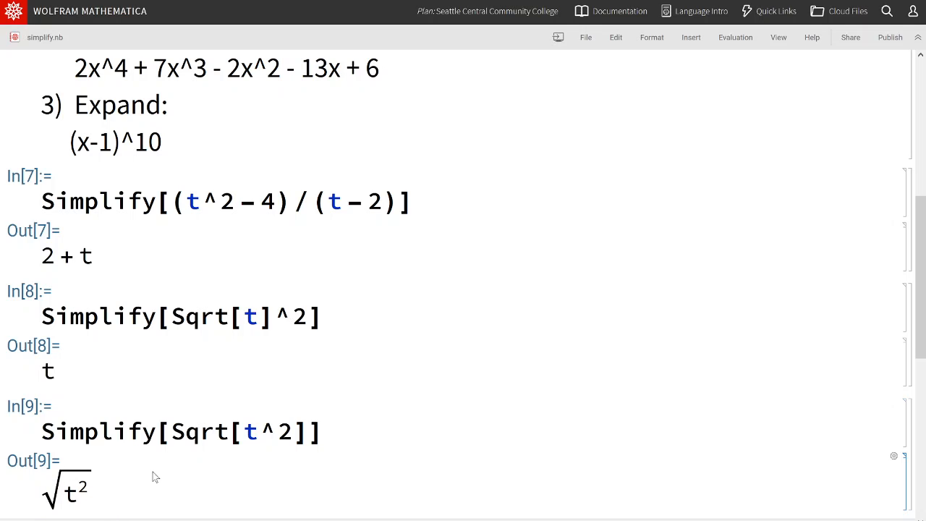
{"action": "mouse_move", "coordinate": [112, 495]}
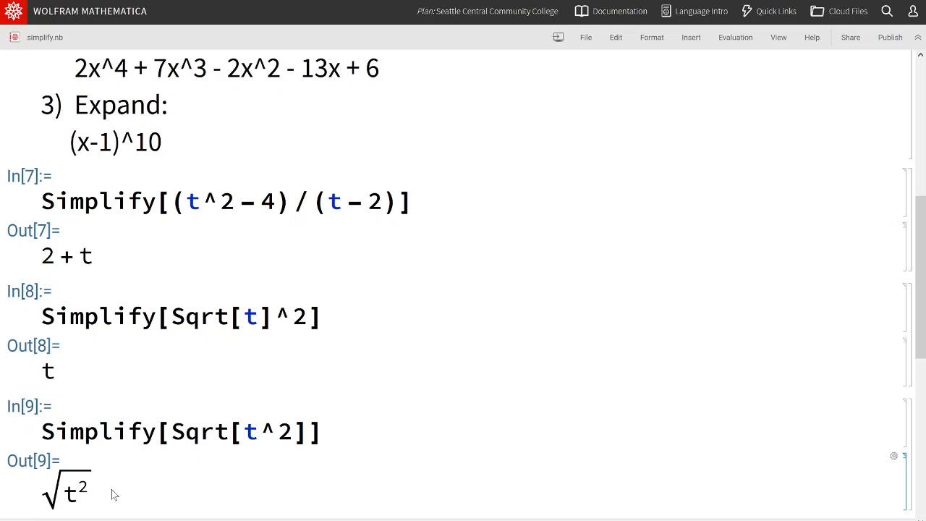
{"action": "mouse_move", "coordinate": [106, 473]}
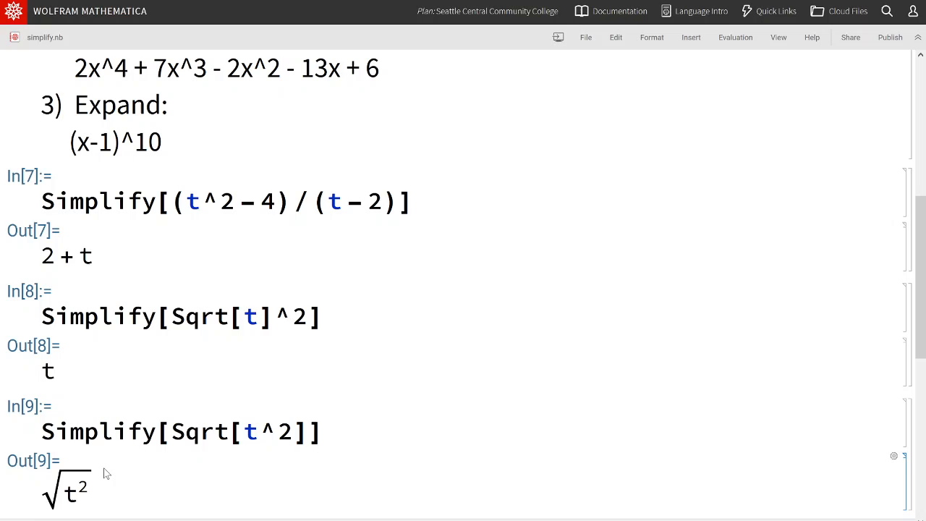
{"action": "mouse_move", "coordinate": [122, 486]}
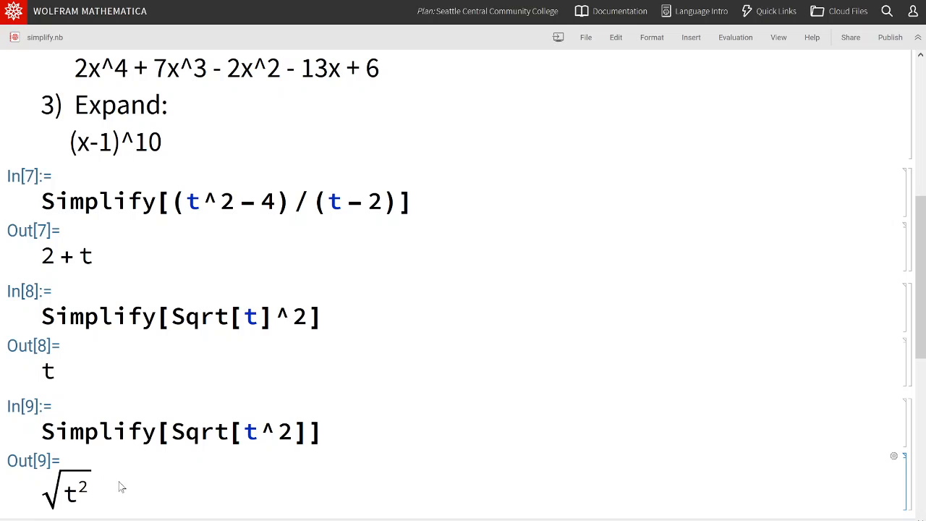
{"action": "mouse_move", "coordinate": [128, 483]}
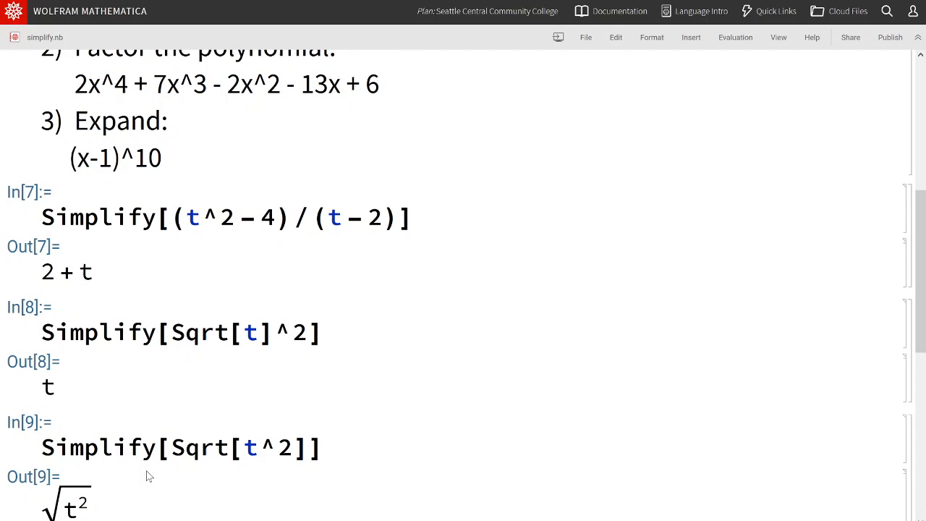
Evaluate Factor[2x^4 + 7x^3 - 2x^2 - 13x + 6], giving (-1+x)(2+x)(3+x)(-1+2x).
{"action": "scroll", "scroll_direction": "up", "scroll_amount": 3}
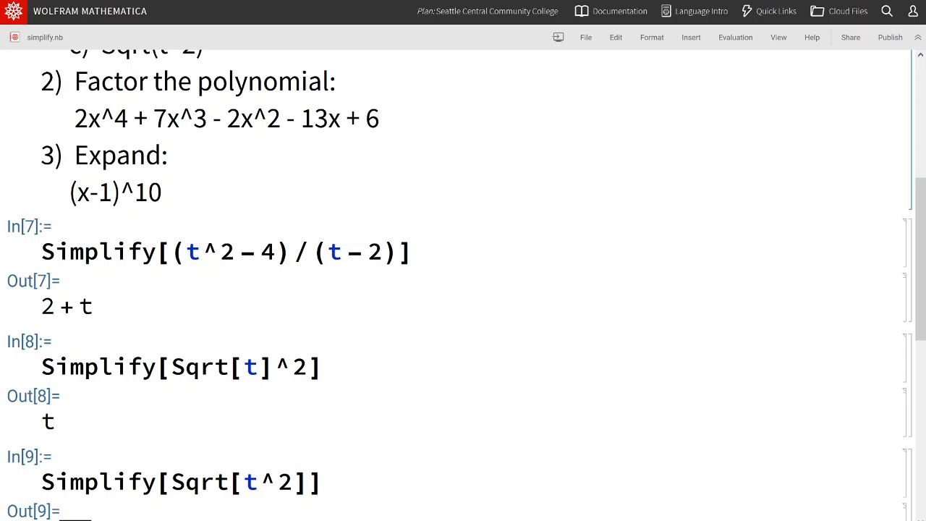
{"action": "scroll", "scroll_direction": "up", "scroll_amount": 3}
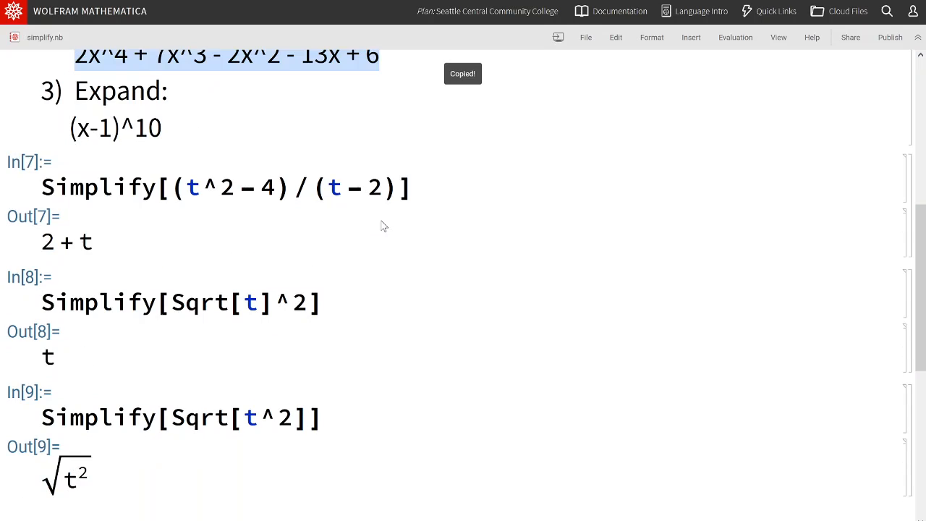
{"action": "scroll", "scroll_direction": "down", "scroll_amount": 3}
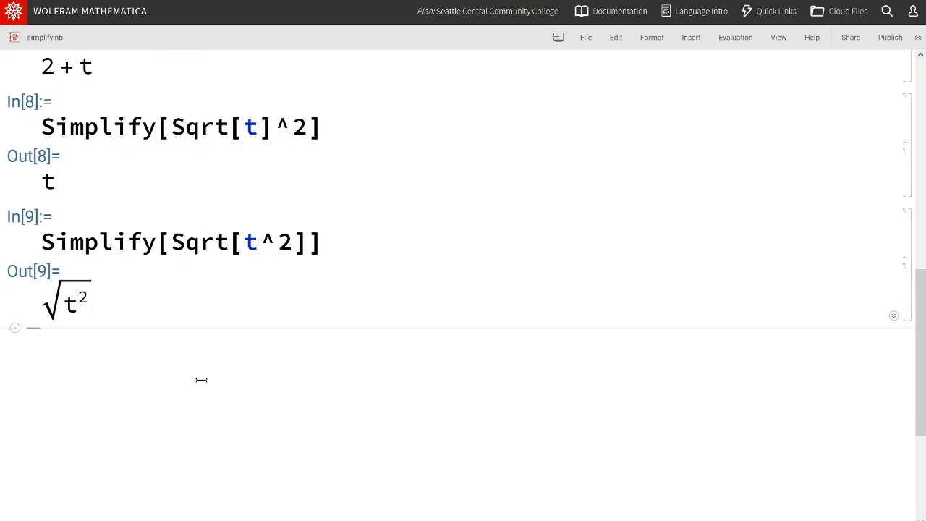
{"action": "type", "text": "Factor[2 x^4 + 7 x^3 - 2 x^2 - 13 x + 6"}
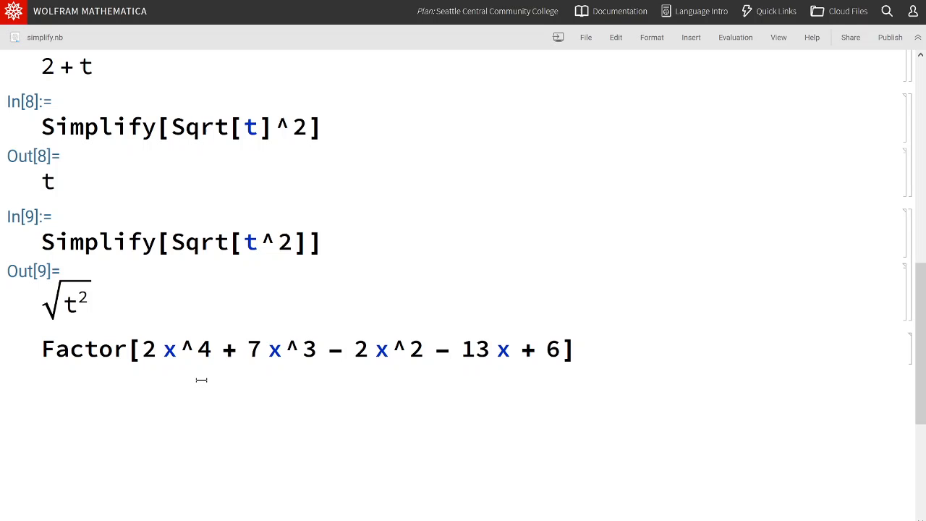
{"action": "key", "text": "shift+Return"}
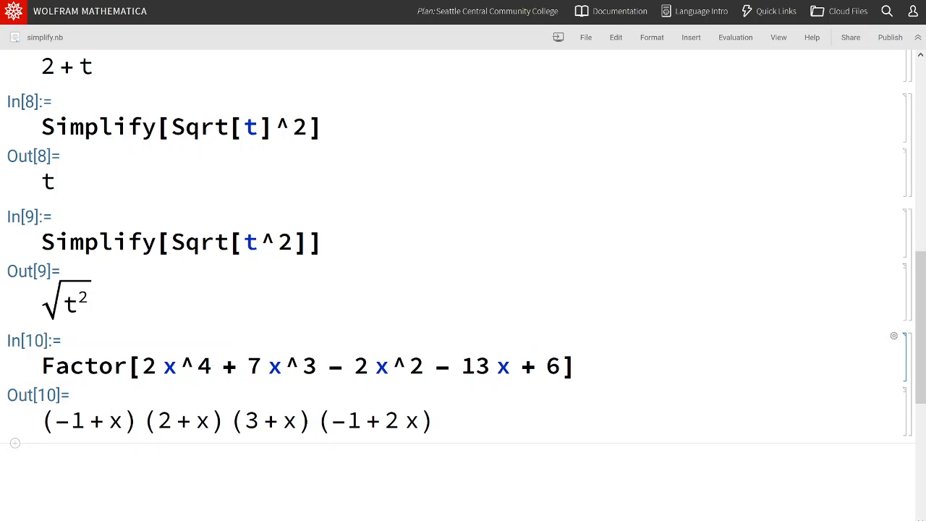
{"action": "left_click", "coordinate": [237, 419]}
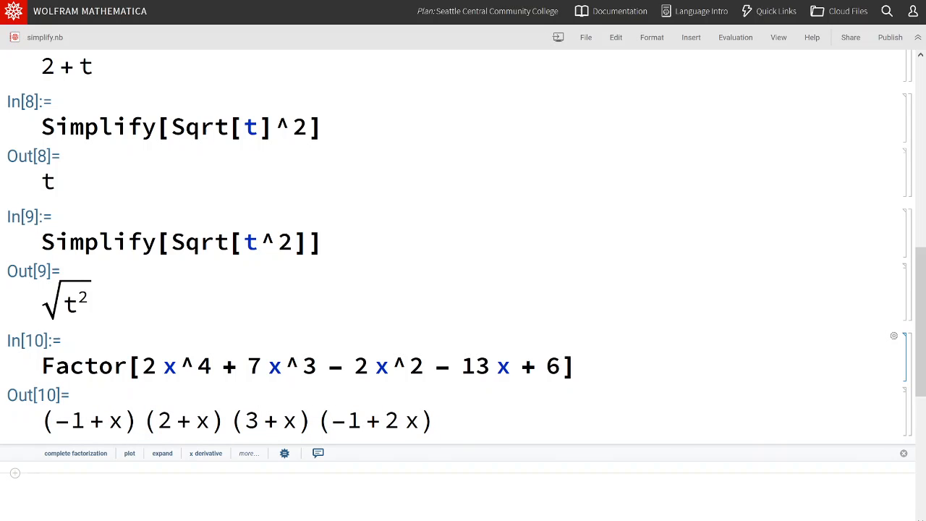
{"action": "mouse_move", "coordinate": [272, 344]}
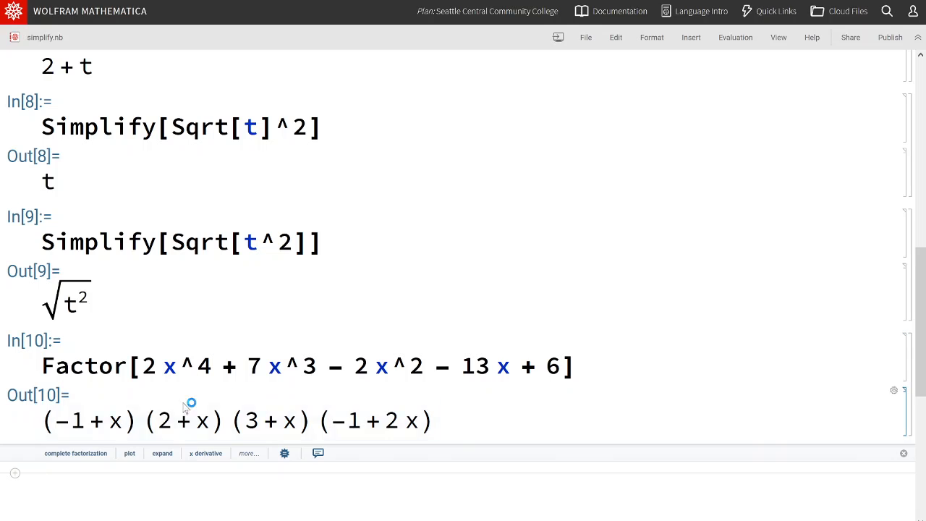
{"action": "mouse_move", "coordinate": [367, 348]}
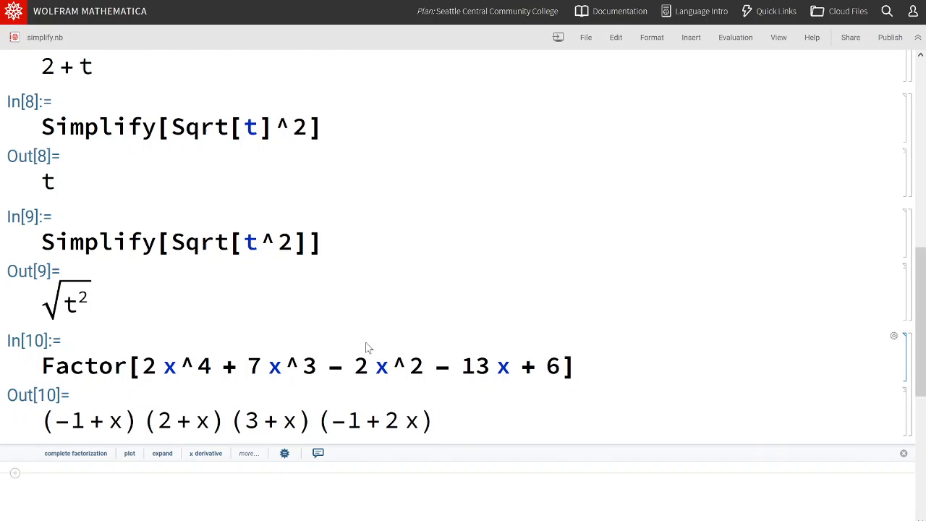
{"action": "scroll", "scroll_direction": "up", "scroll_amount": 3}
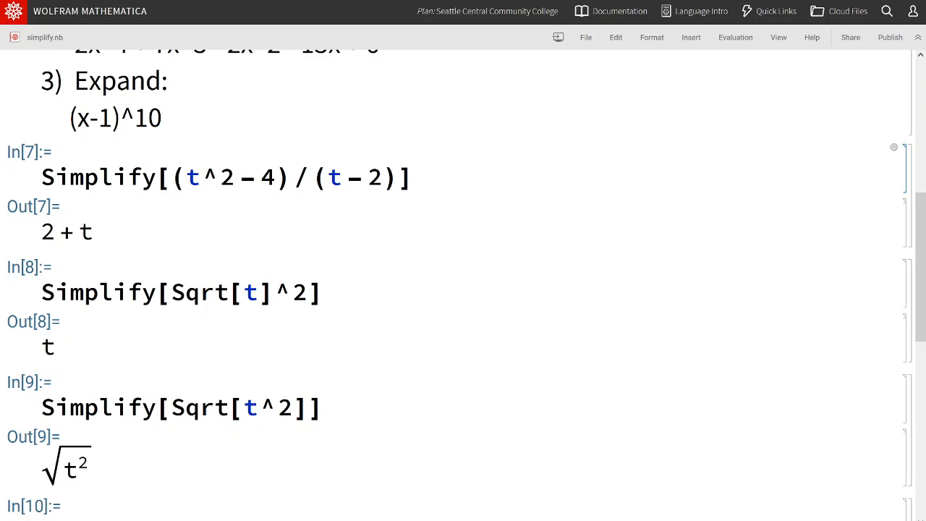
Evaluate Expand[(x-1)^10] below the factored result, giving the full eleven-term polynomial.
{"action": "scroll", "scroll_direction": "down", "scroll_amount": 3}
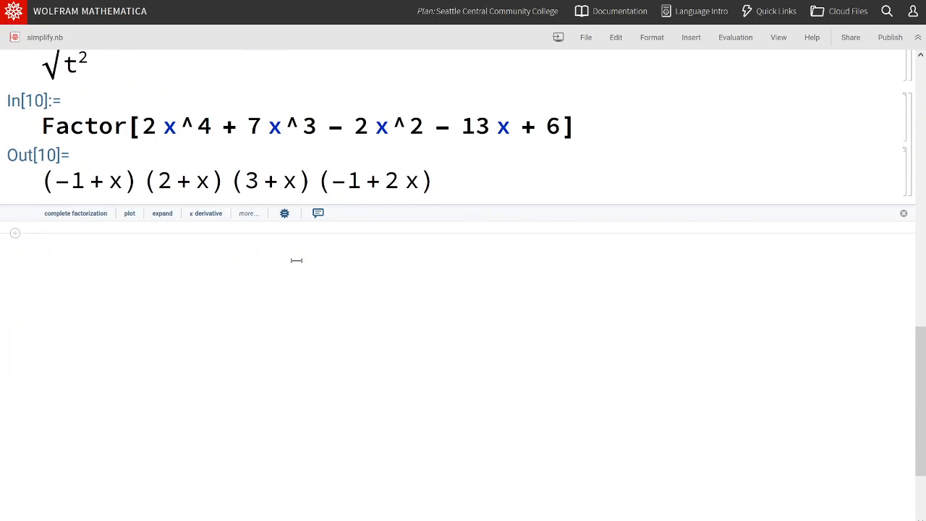
{"action": "left_click", "coordinate": [162, 213]}
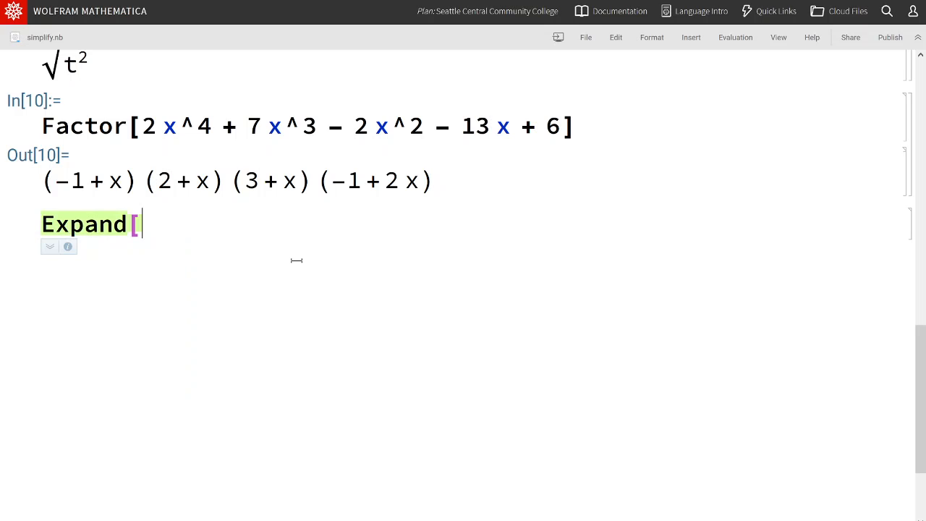
{"action": "type", "text": "(x - 1"}
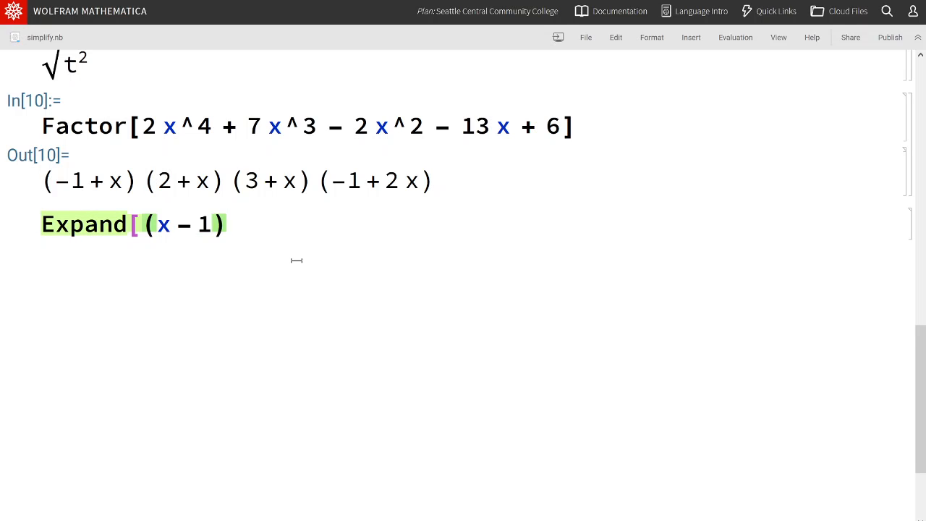
{"action": "type", "text": "^10"}
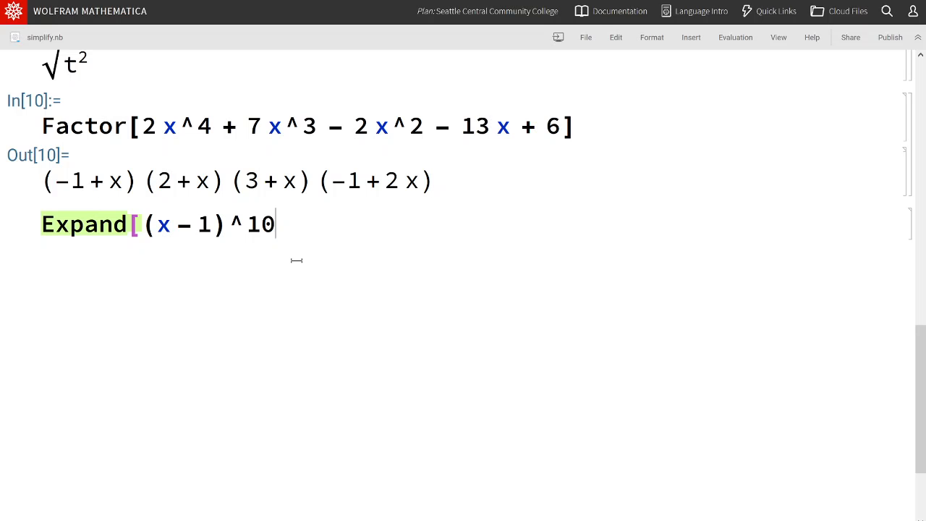
{"action": "type", "text": "]"}
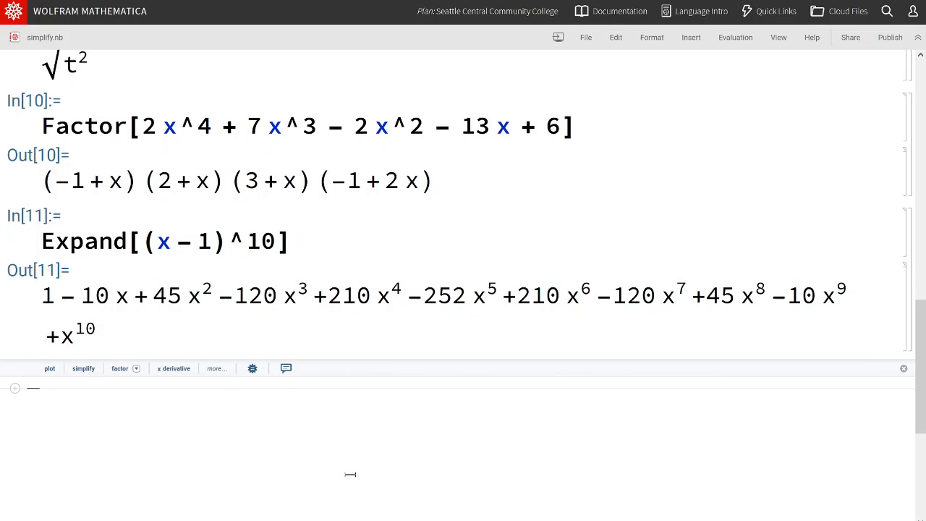
{"action": "mouse_move", "coordinate": [139, 454]}
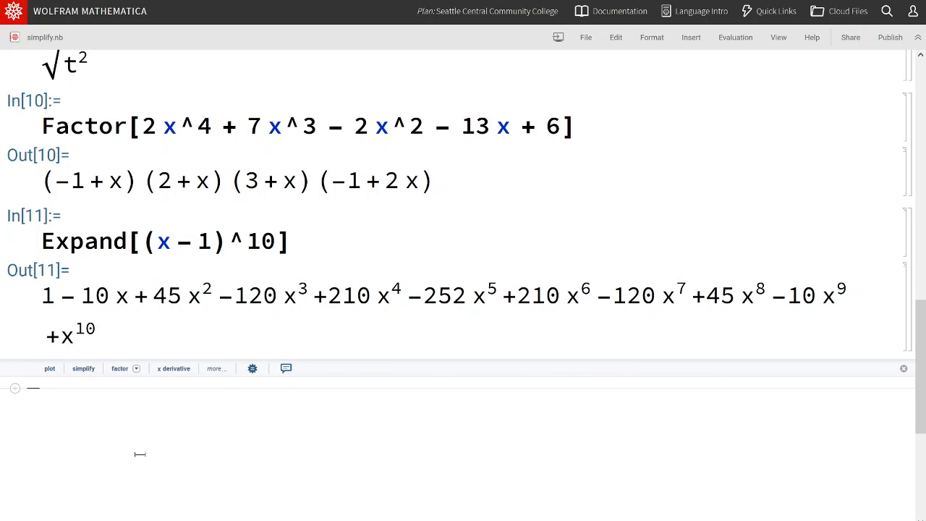